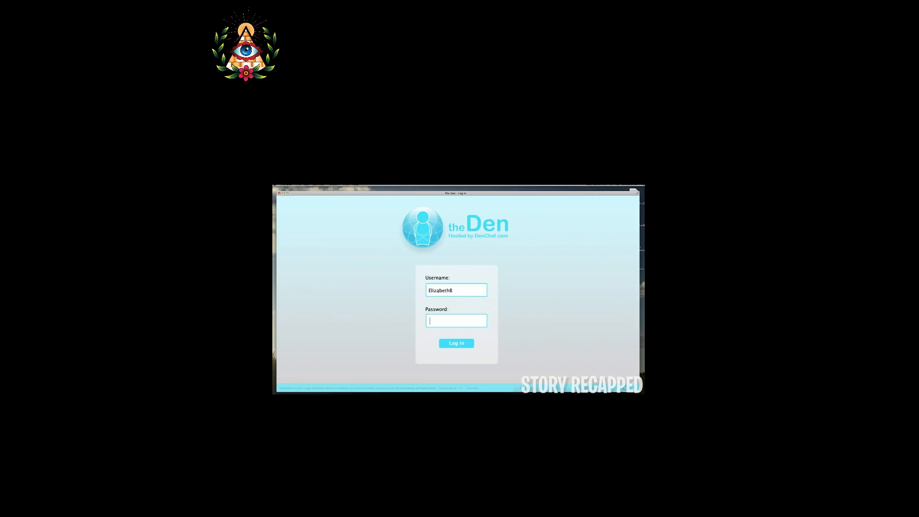
click(455, 342)
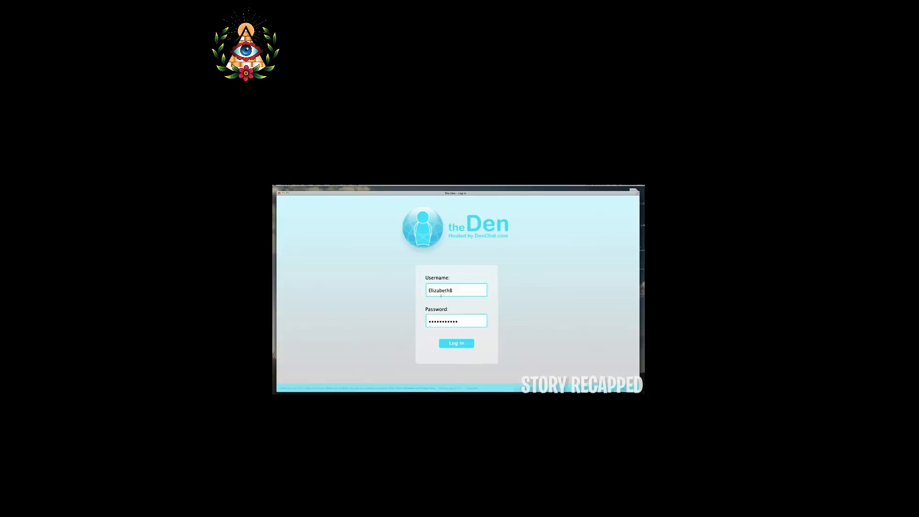
click(455, 342)
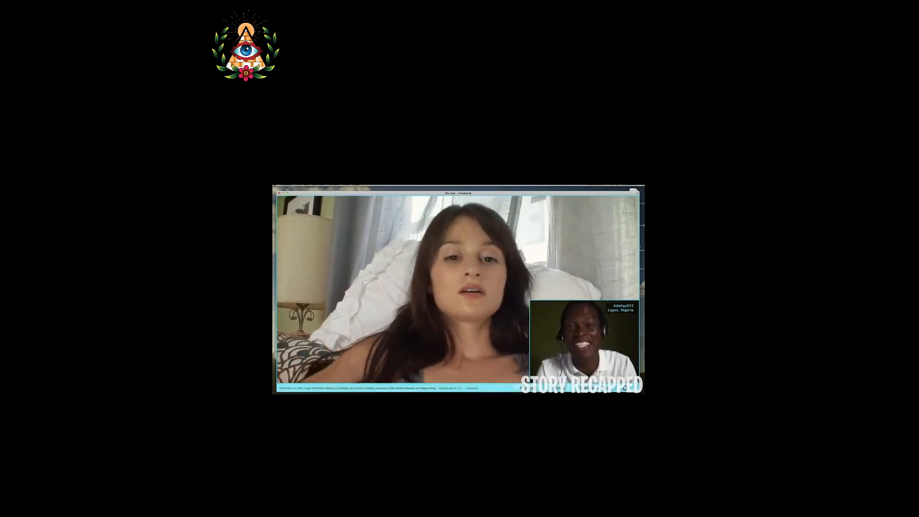